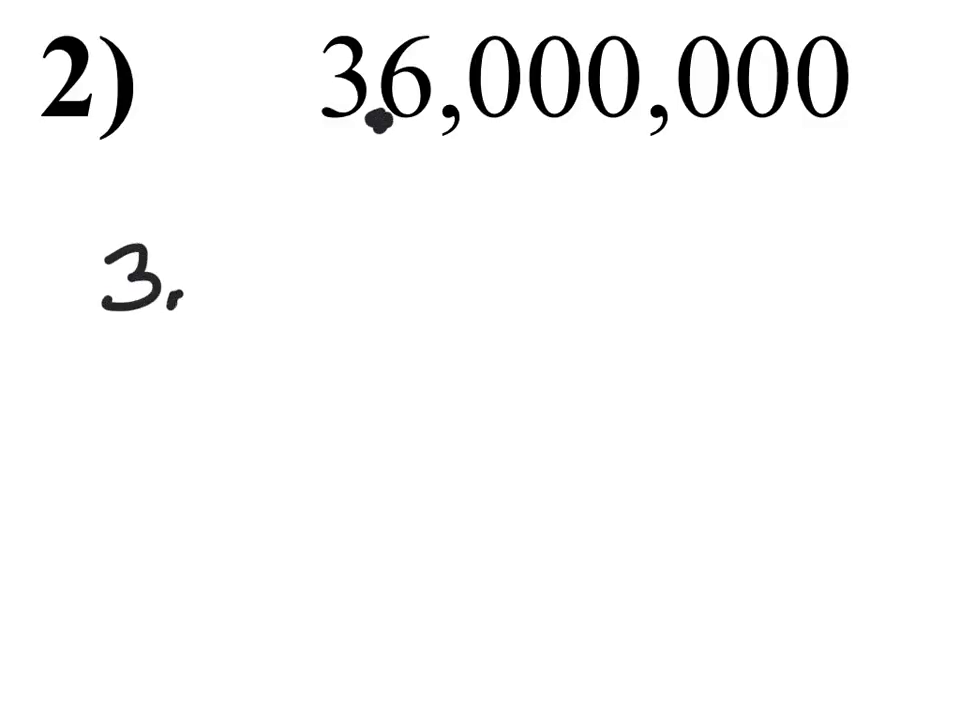
Step: Write 3.6 · 10 under 36,000,000 and mark its implied decimal point at the end
{"action": "type", "text": "6 ·1("}
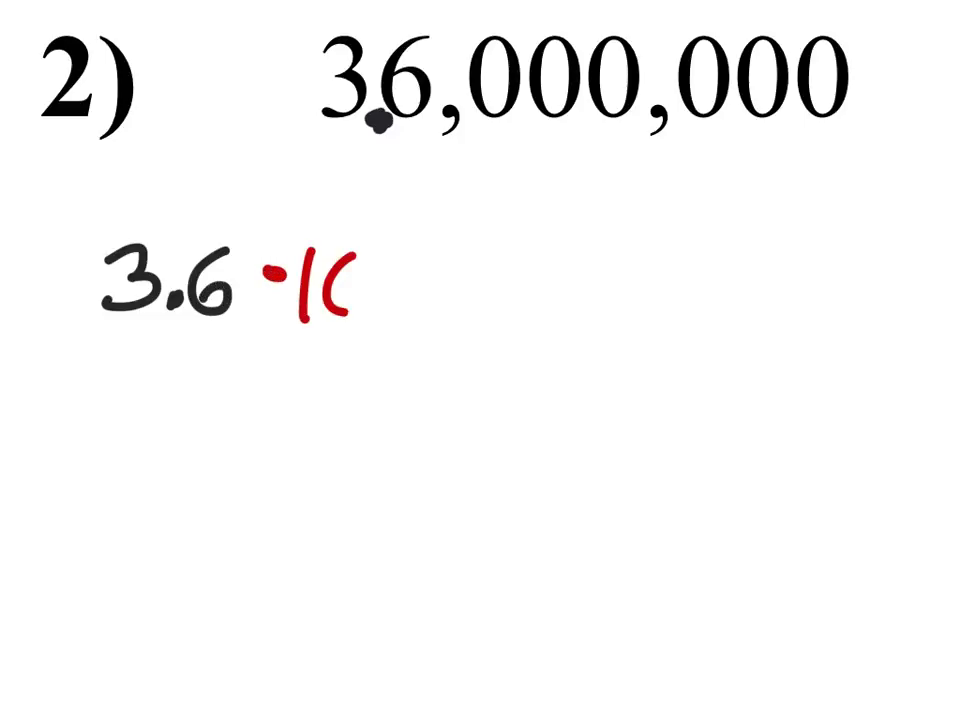
{"action": "type", "text": "0"}
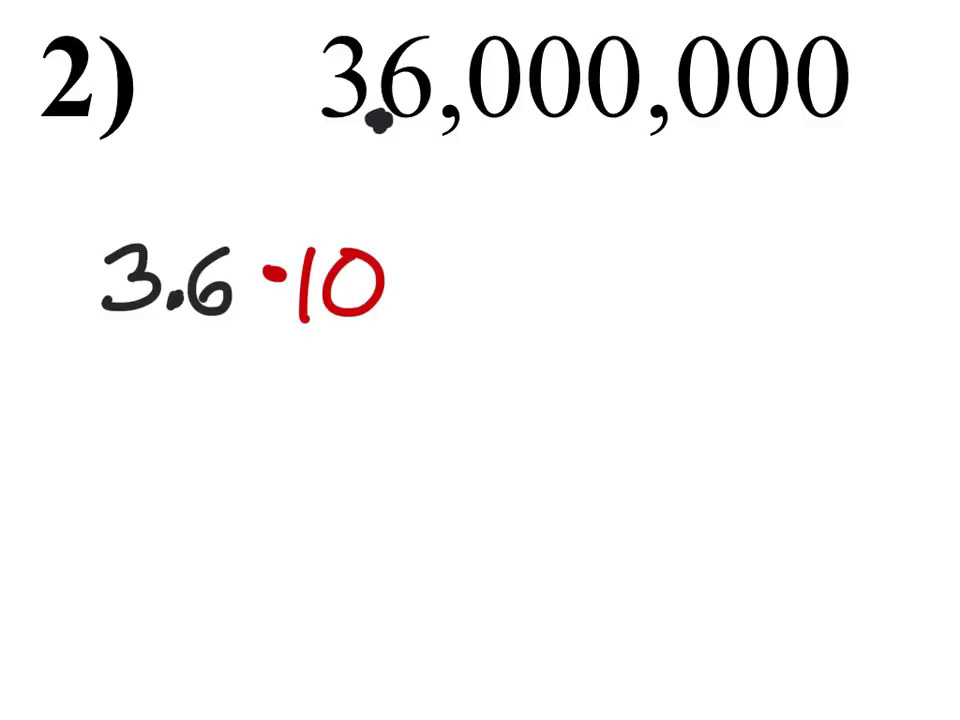
{"action": "left_click", "coordinate": [868, 100]}
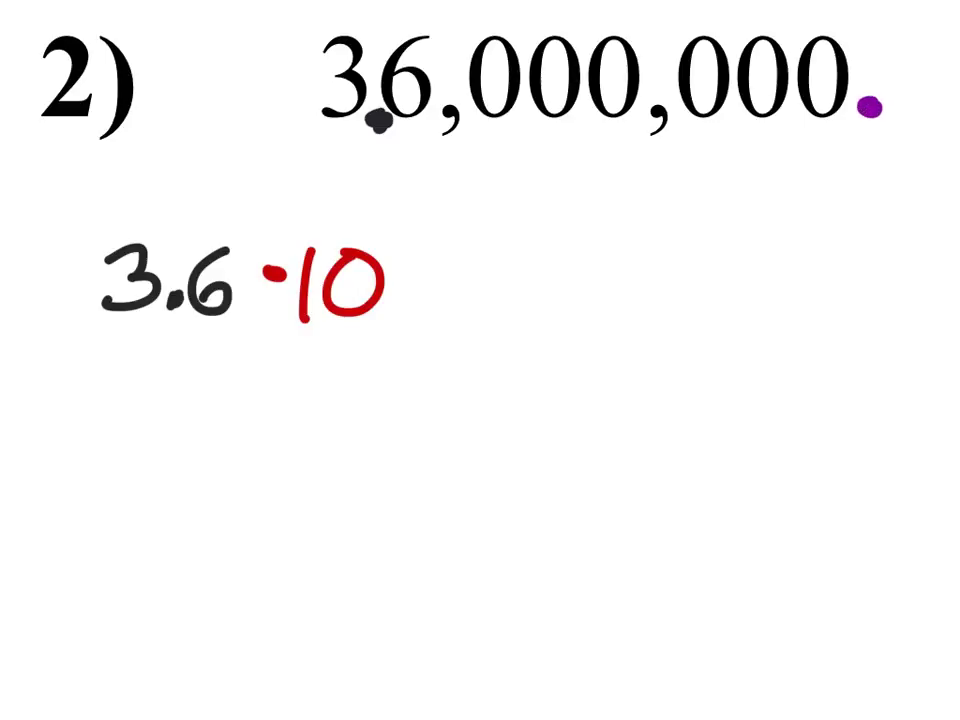
Step: Draw purple hop arcs under the last three zeros of 36,000,000
{"action": "left_click_drag", "start_coordinate": [690, 115], "coordinate": [850, 115]}
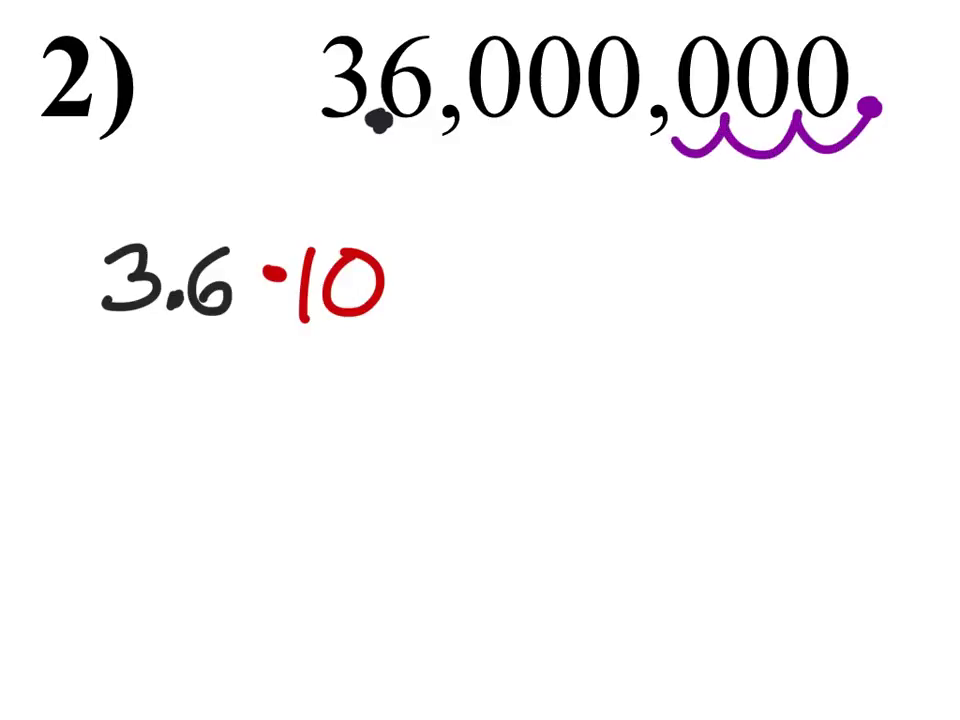